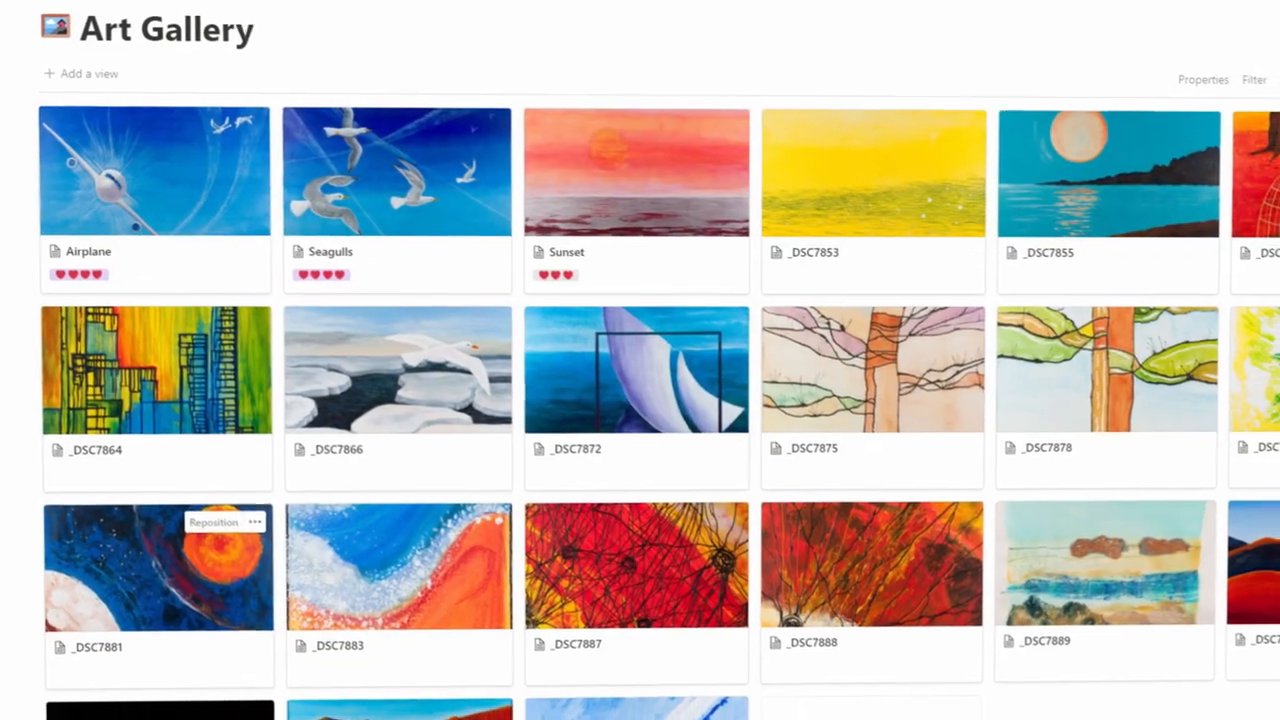
{"action": "scroll", "scroll_direction": "down", "scroll_amount": 3}
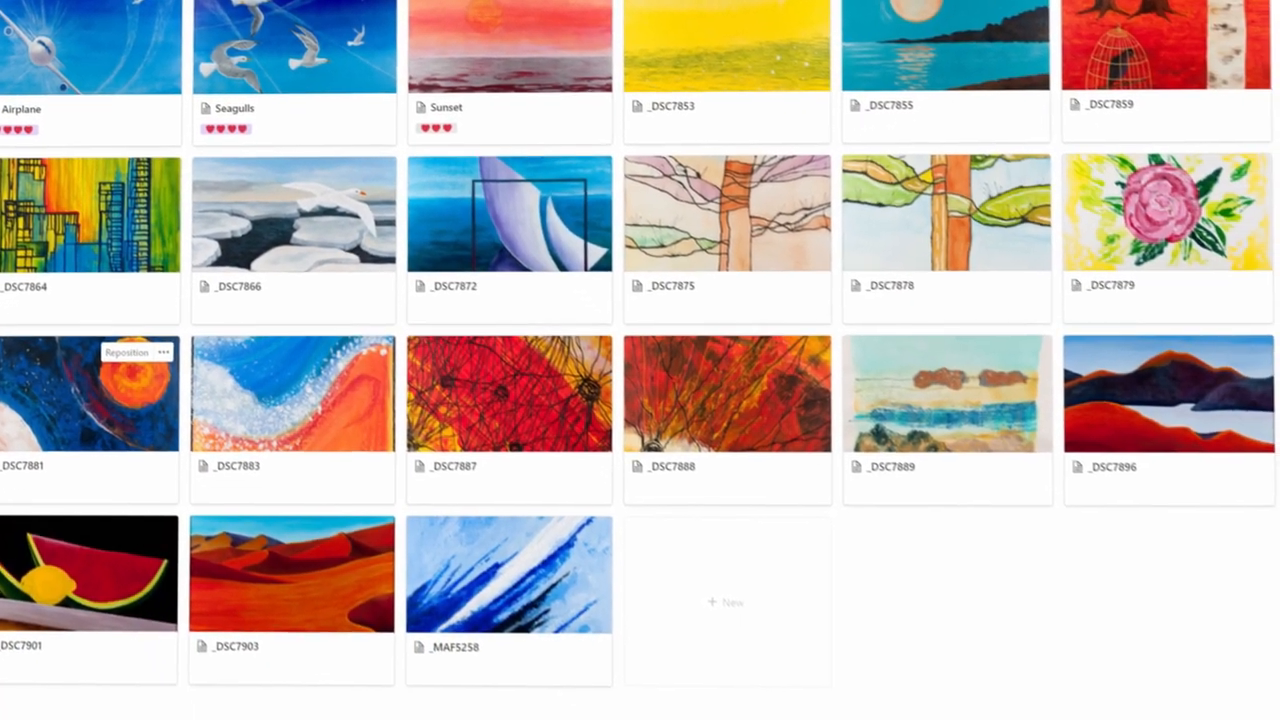